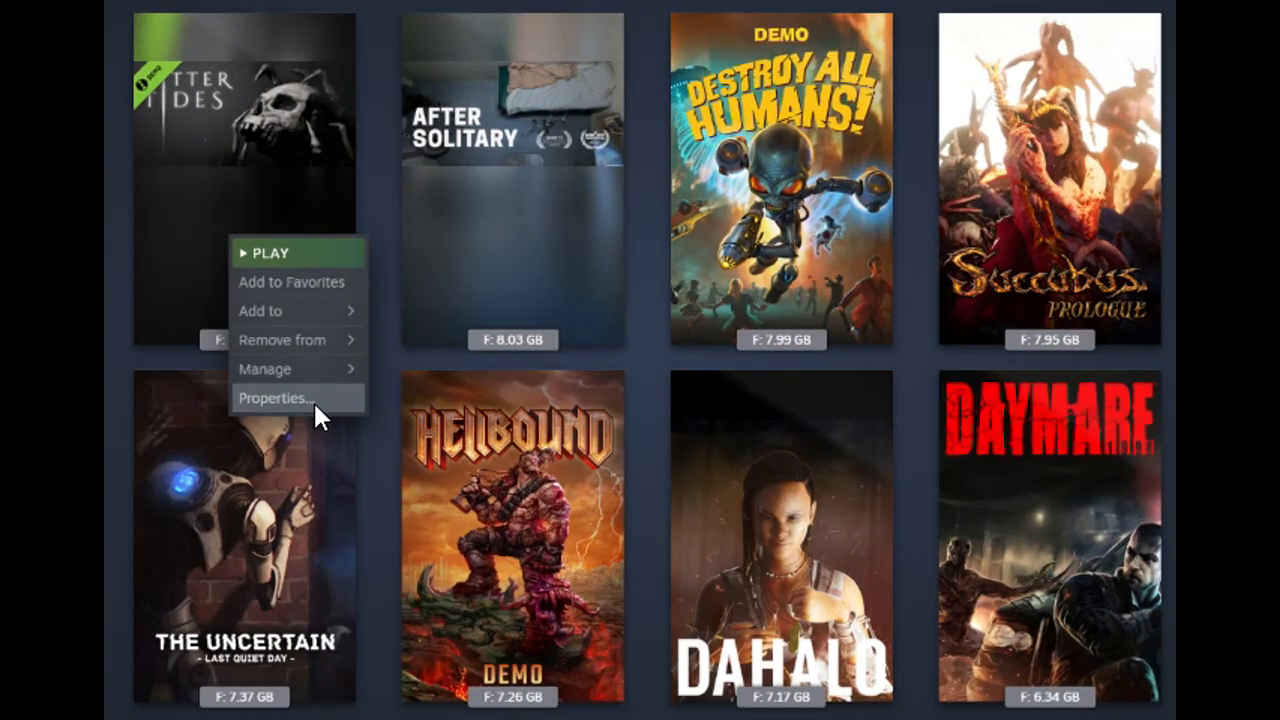
- Bring up the Bitter Tides Demo Properties window from the library context menu
{"action": "left_click", "coordinate": [276, 398]}
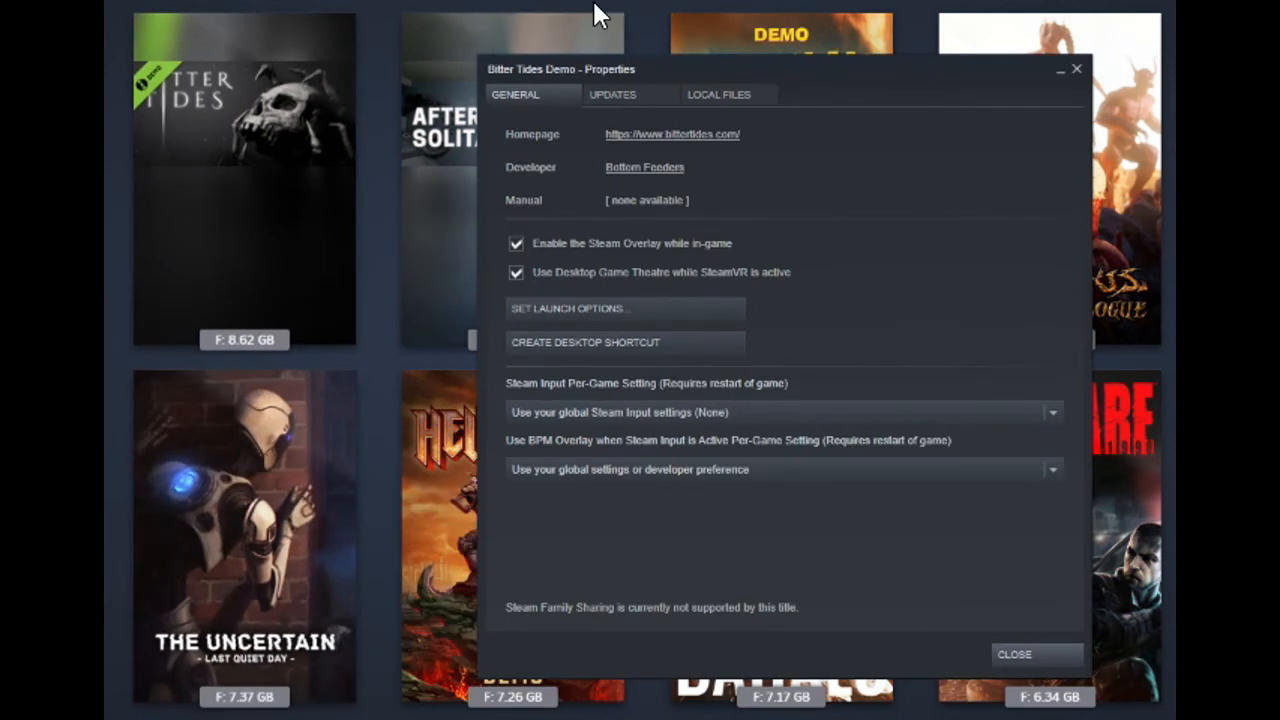
{"action": "mouse_move", "coordinate": [596, 336]}
{"action": "type", "text": "-nohmd"}
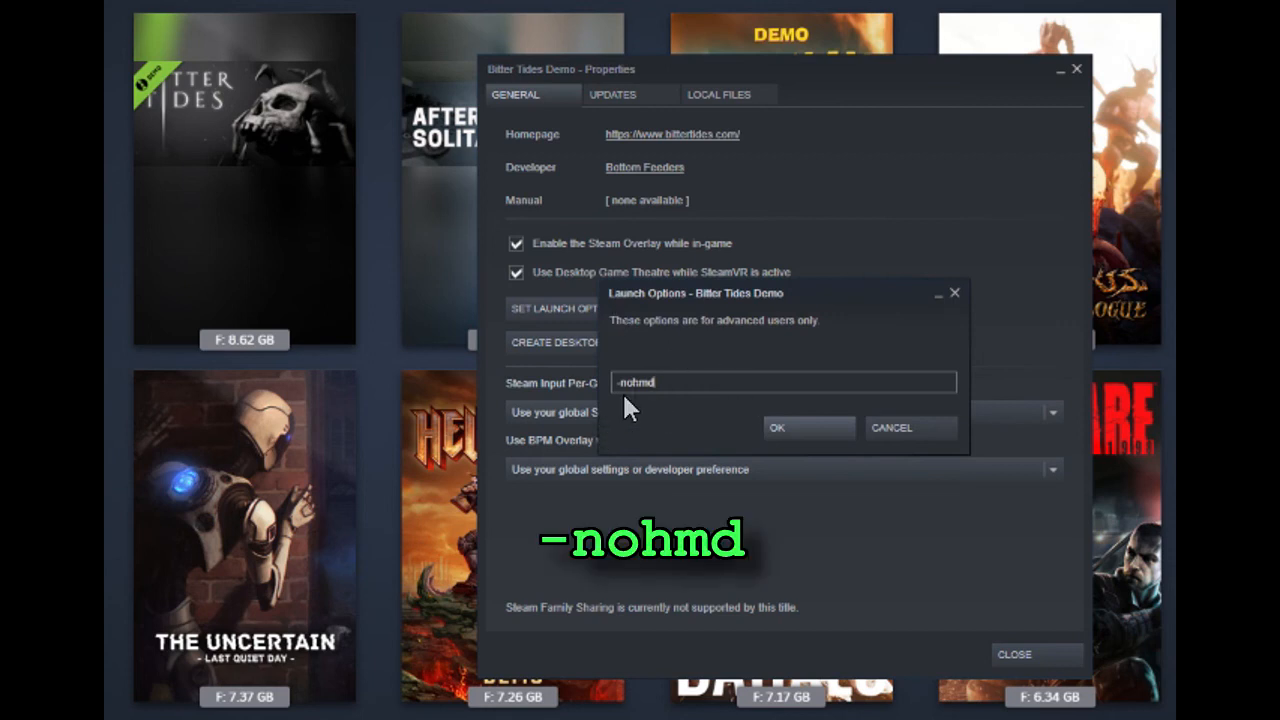
{"action": "mouse_move", "coordinate": [628, 418]}
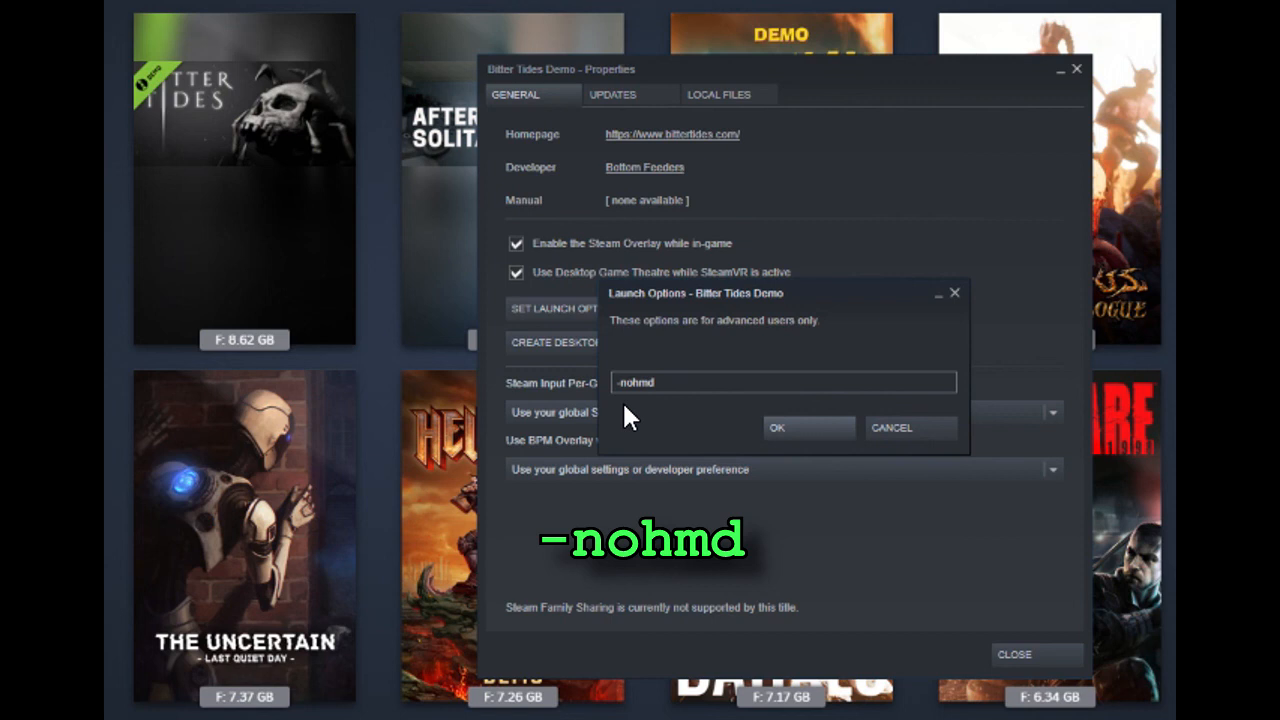
{"action": "mouse_move", "coordinate": [1076, 636]}
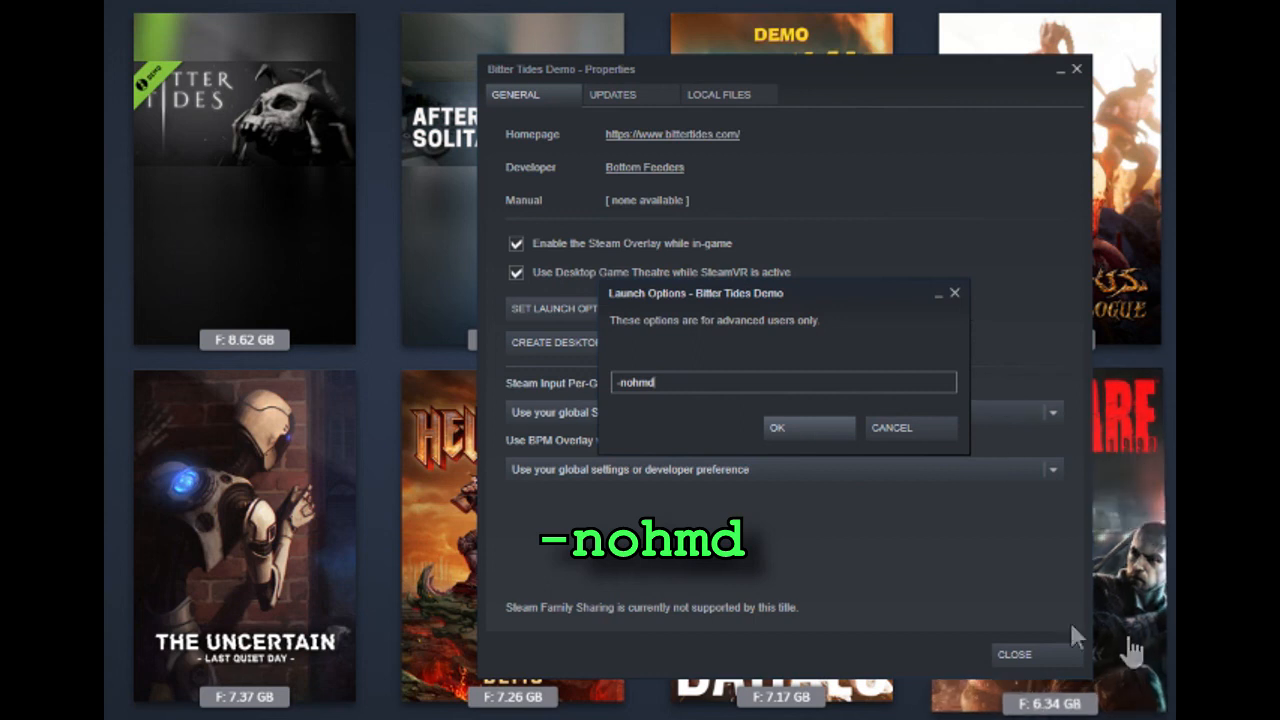